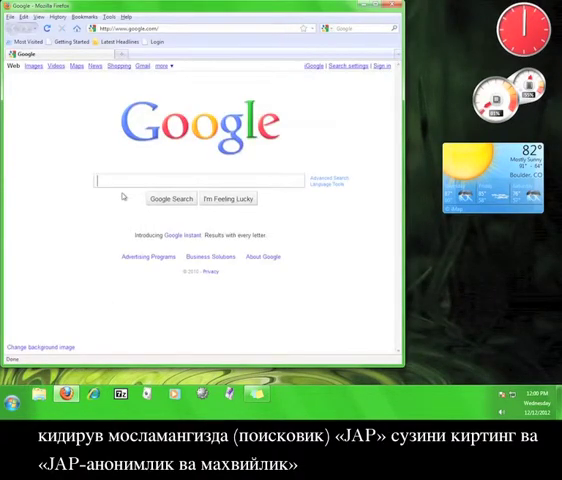
- Search Google for 'jap' to find the JAP anonymizer project
{"action": "type", "text": "jap"}
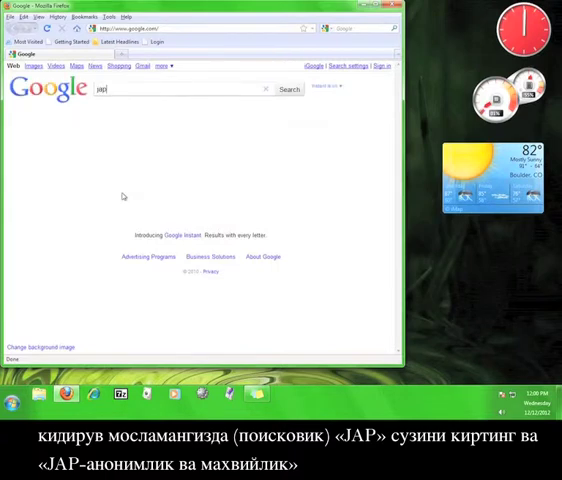
{"action": "left_click", "coordinate": [288, 88]}
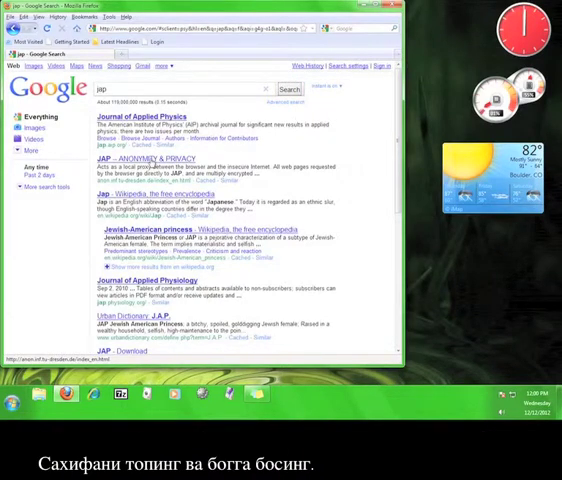
- Go to the JAP Anonymity & Privacy project page from the search results
{"action": "left_click", "coordinate": [132, 160]}
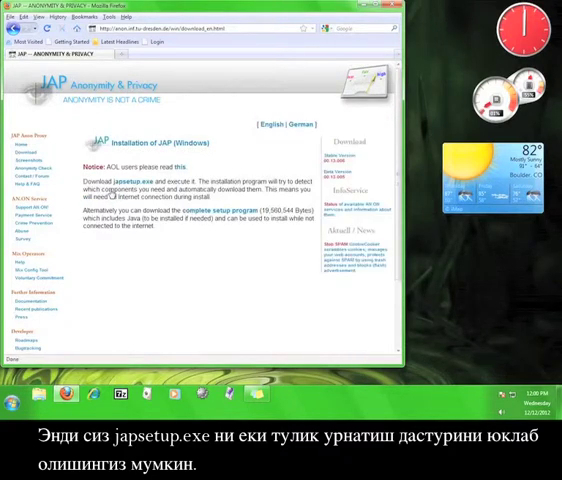
{"action": "mouse_move", "coordinate": [124, 180]}
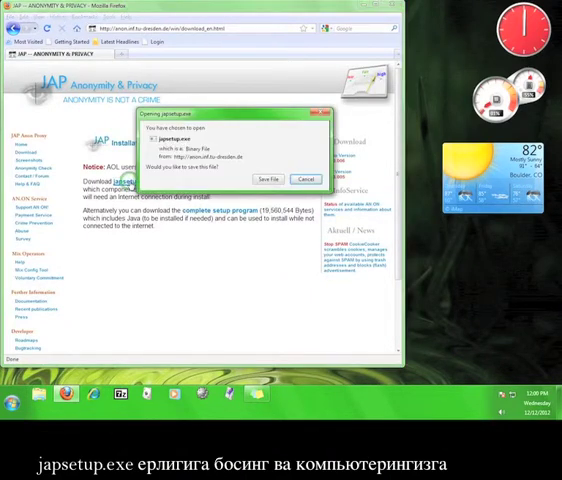
- Save japsetup.exe to the computer and close Firefox once the download completes
{"action": "left_click", "coordinate": [266, 180]}
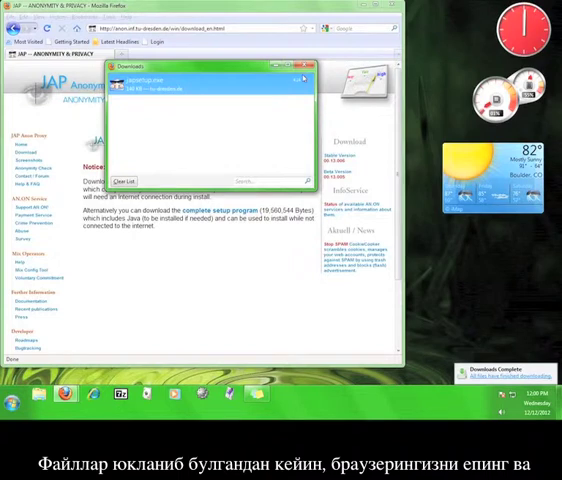
{"action": "left_click", "coordinate": [312, 66]}
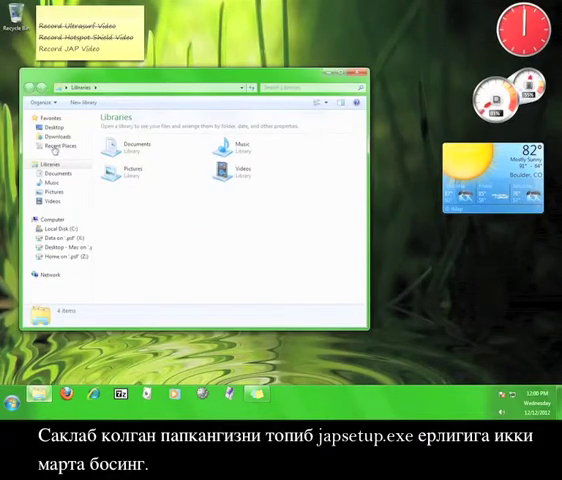
- Launch japsetup.exe from the Downloads folder and allow it to run
{"action": "left_click", "coordinate": [62, 136]}
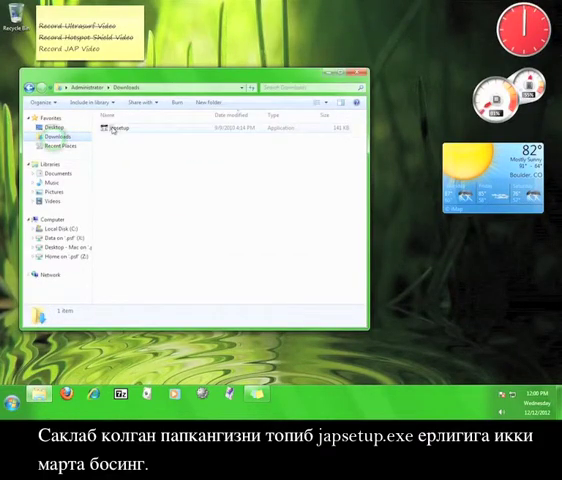
{"action": "double_click", "coordinate": [112, 128]}
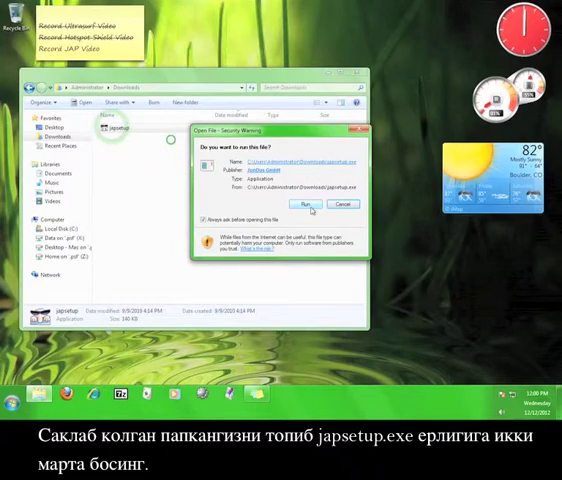
{"action": "left_click", "coordinate": [314, 204]}
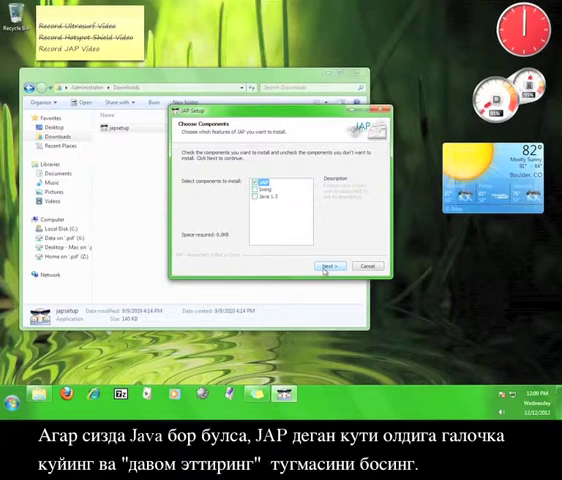
- Install JAP with the JAP component selected at the default location
{"action": "left_click", "coordinate": [324, 266]}
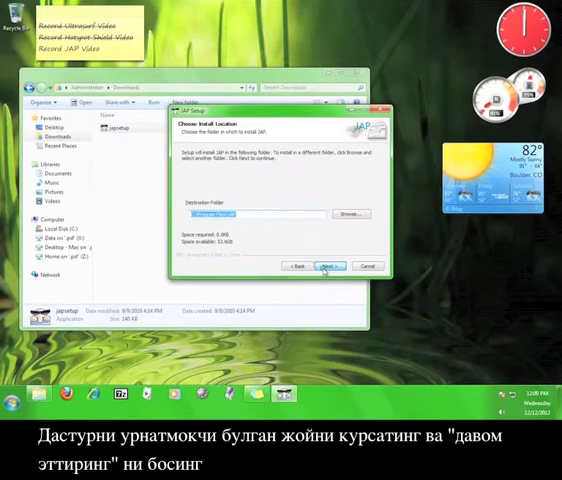
{"action": "left_click", "coordinate": [324, 266]}
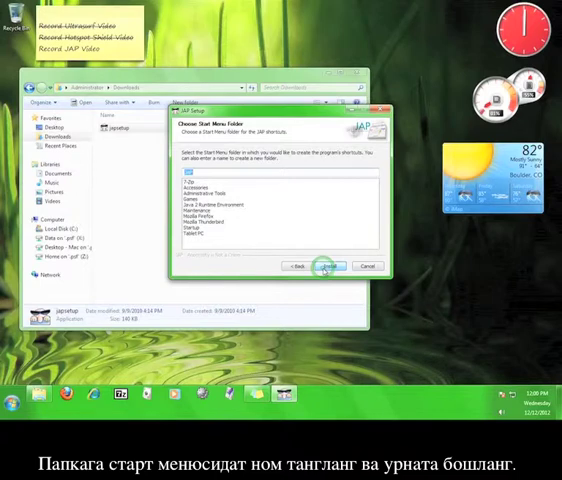
{"action": "left_click", "coordinate": [328, 266]}
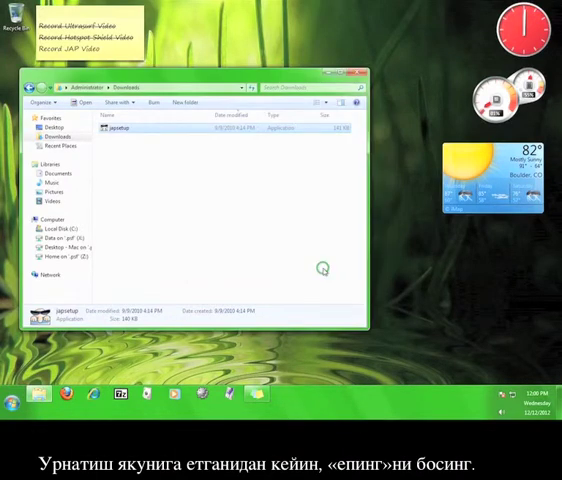
- Start the JAP anonymizer from its shortcut
{"action": "left_click", "coordinate": [8, 396]}
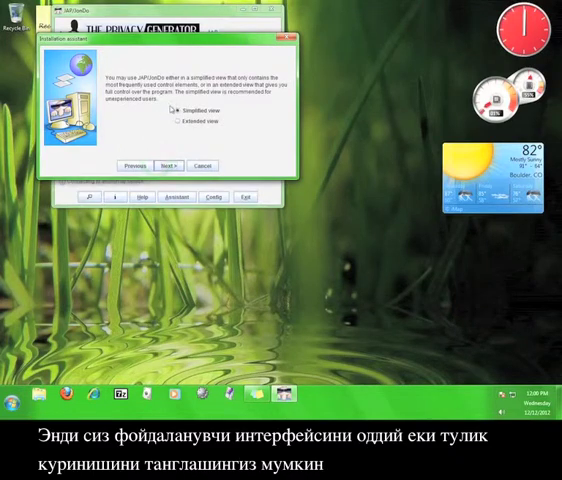
- Choose the Simplified view in the JAP assistant and continue
{"action": "left_click", "coordinate": [174, 108]}
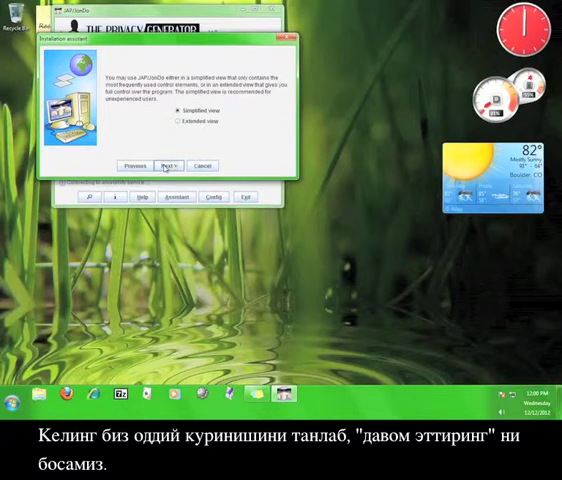
{"action": "left_click", "coordinate": [168, 164]}
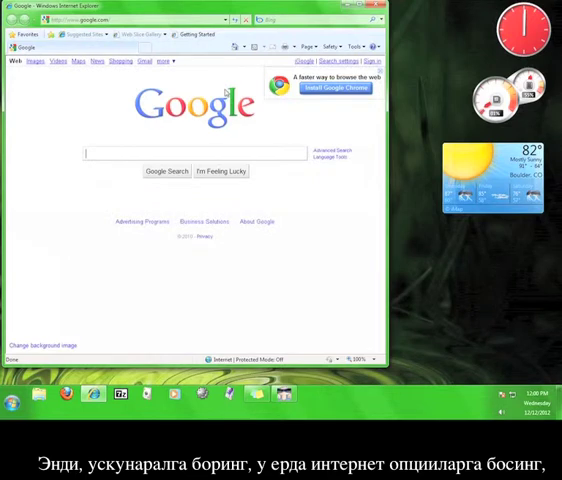
- Set Internet Explorer's LAN proxy to localhost port 4001 and confirm the settings
{"action": "left_click", "coordinate": [352, 46]}
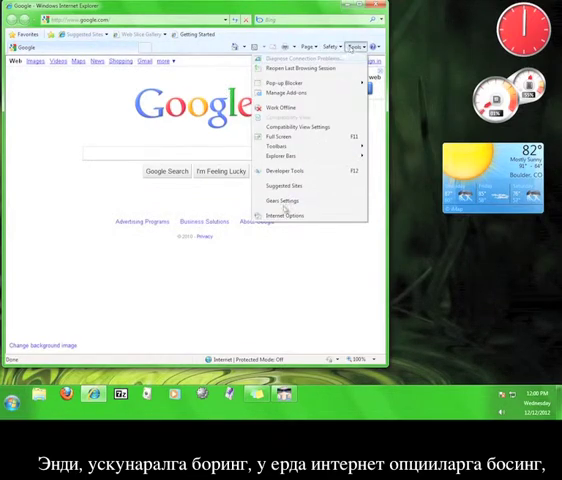
{"action": "left_click", "coordinate": [286, 216]}
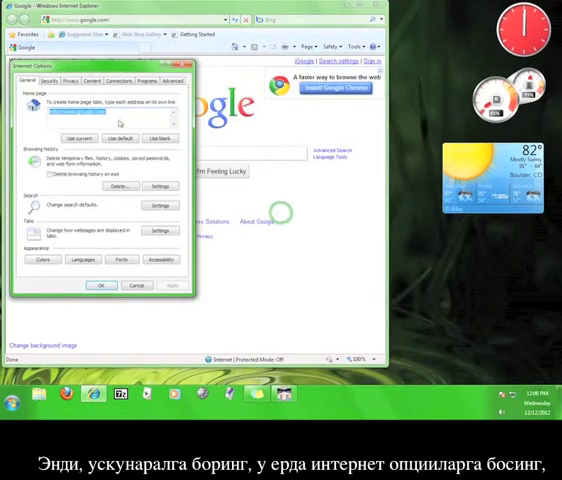
{"action": "left_click", "coordinate": [124, 80]}
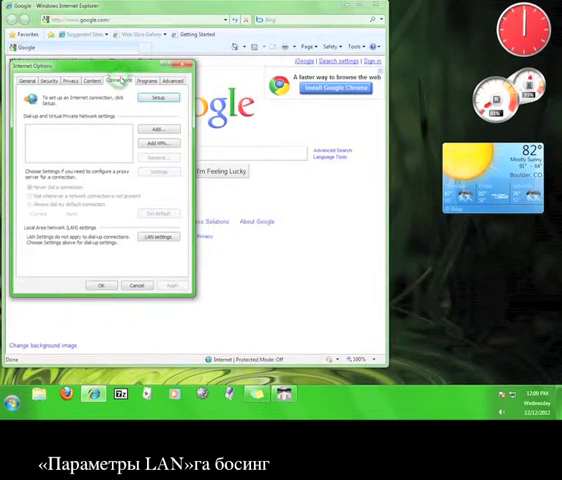
{"action": "left_click", "coordinate": [158, 236]}
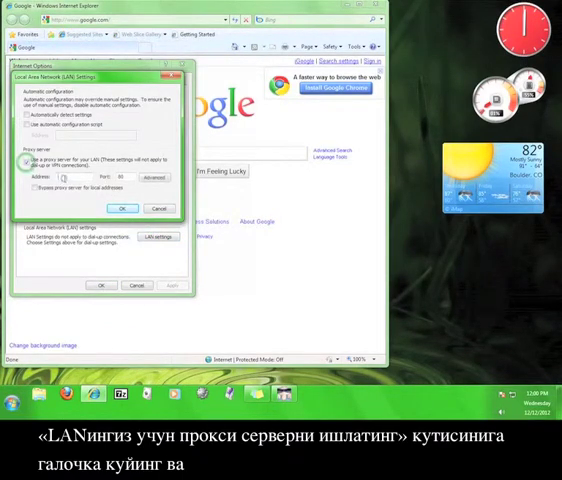
{"action": "left_click", "coordinate": [36, 162]}
{"action": "type", "text": "localhost"}
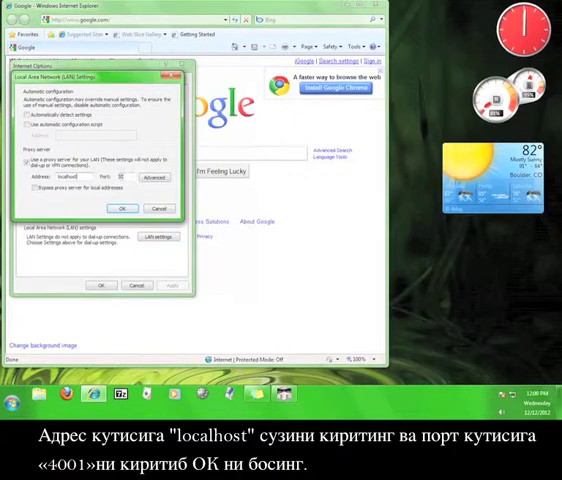
{"action": "type", "text": "4001"}
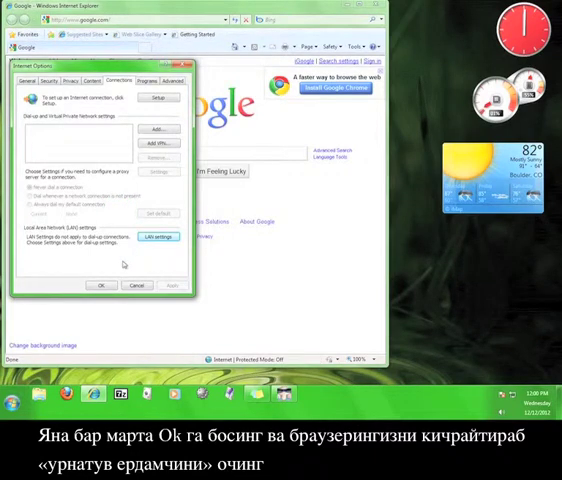
{"action": "left_click", "coordinate": [100, 284]}
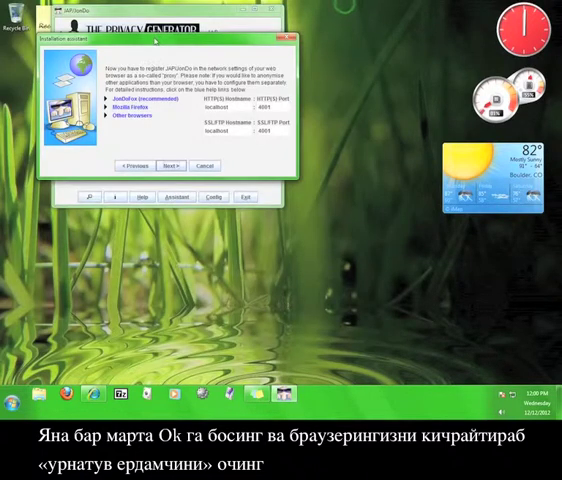
- Run the unanonymized browser test and agree to continue surfing without anonymity
{"action": "left_click", "coordinate": [172, 164]}
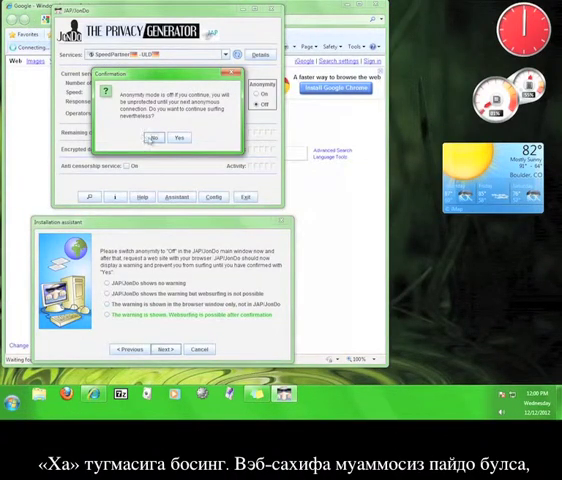
{"action": "left_click", "coordinate": [176, 136]}
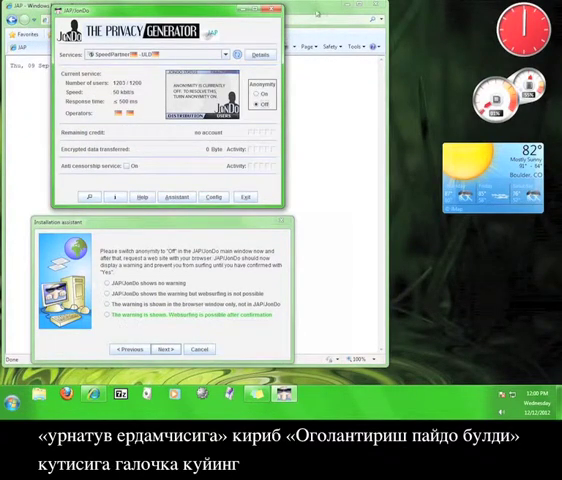
{"action": "left_click", "coordinate": [104, 322]}
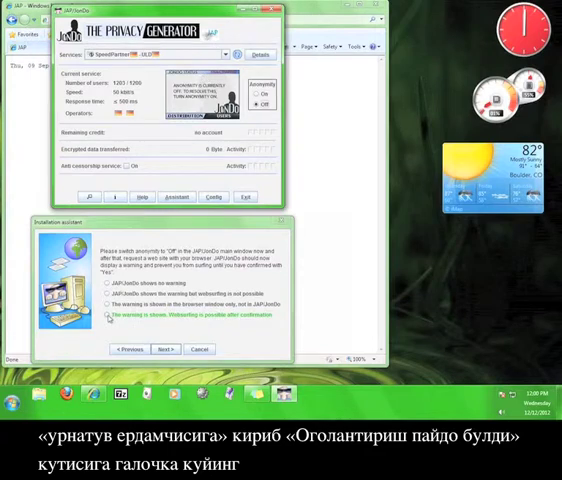
- Report the connection as successful, continue, and reload the test page for the anonymized check
{"action": "left_click", "coordinate": [112, 316]}
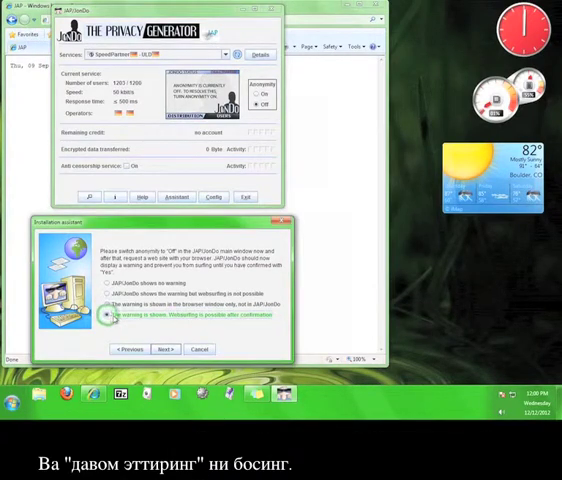
{"action": "left_click", "coordinate": [164, 348]}
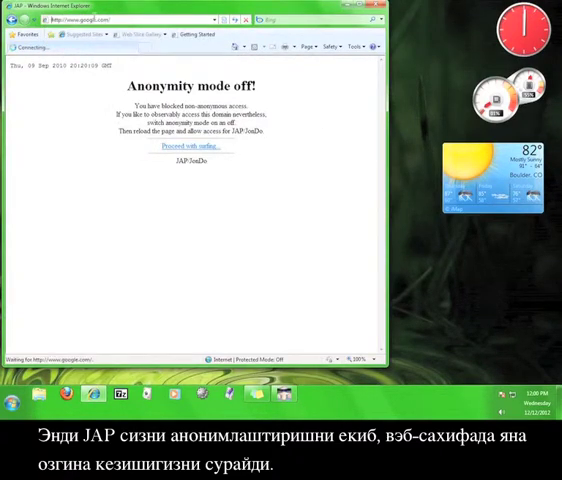
{"action": "left_click", "coordinate": [176, 152]}
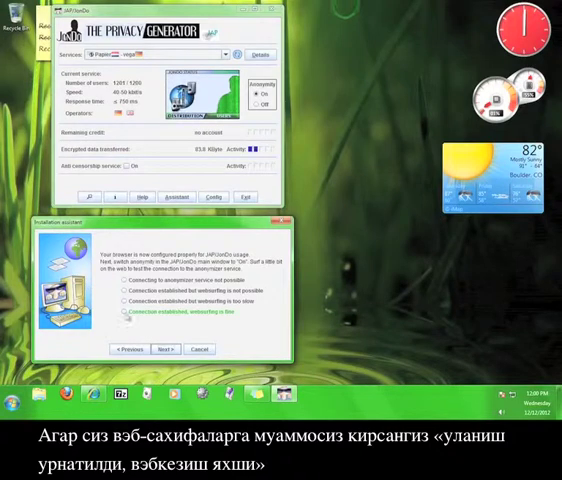
- Confirm anonymous surfing works, finish the assistant and quit JAP
{"action": "left_click", "coordinate": [124, 316]}
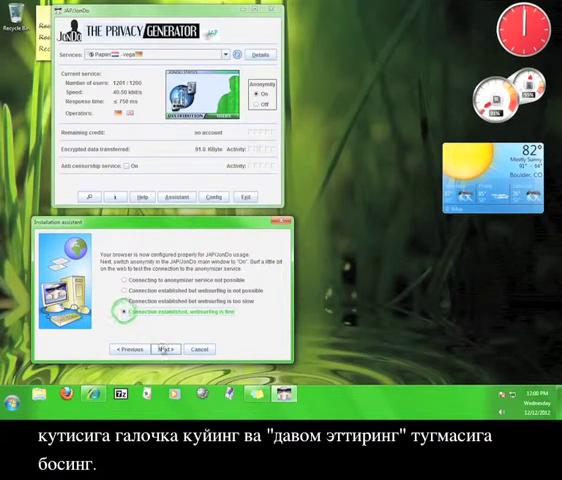
{"action": "left_click", "coordinate": [168, 348]}
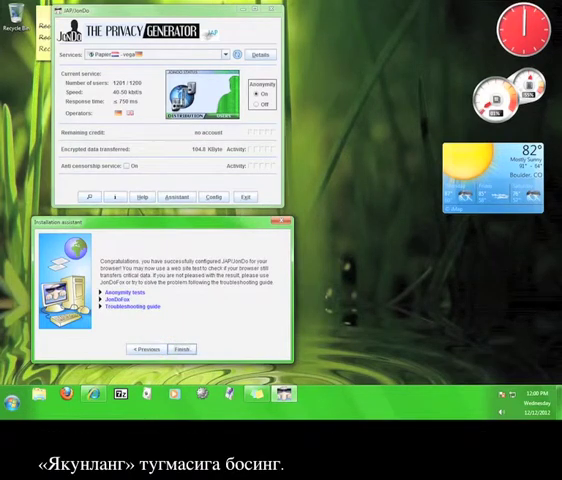
{"action": "left_click", "coordinate": [180, 348]}
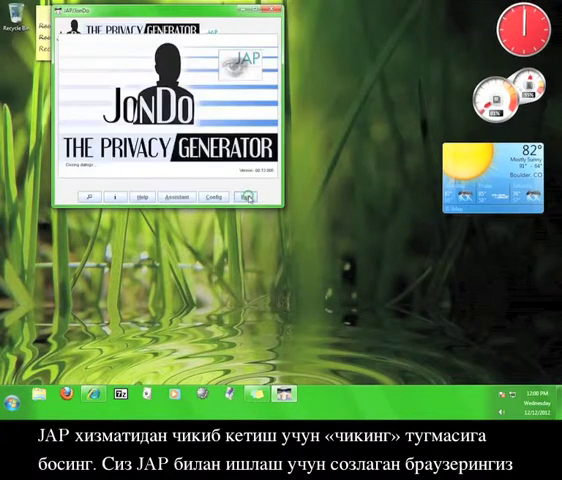
{"action": "left_click", "coordinate": [244, 196]}
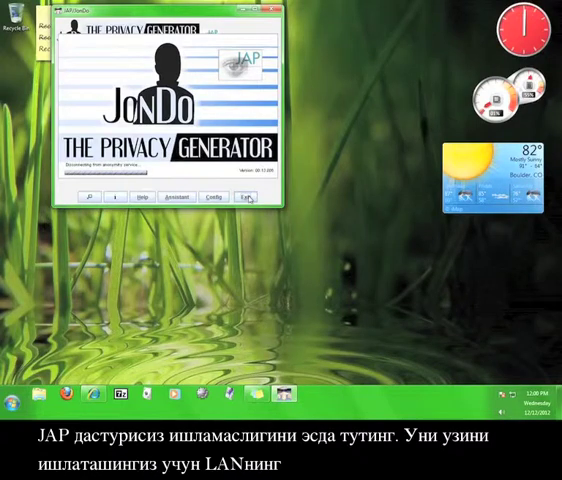